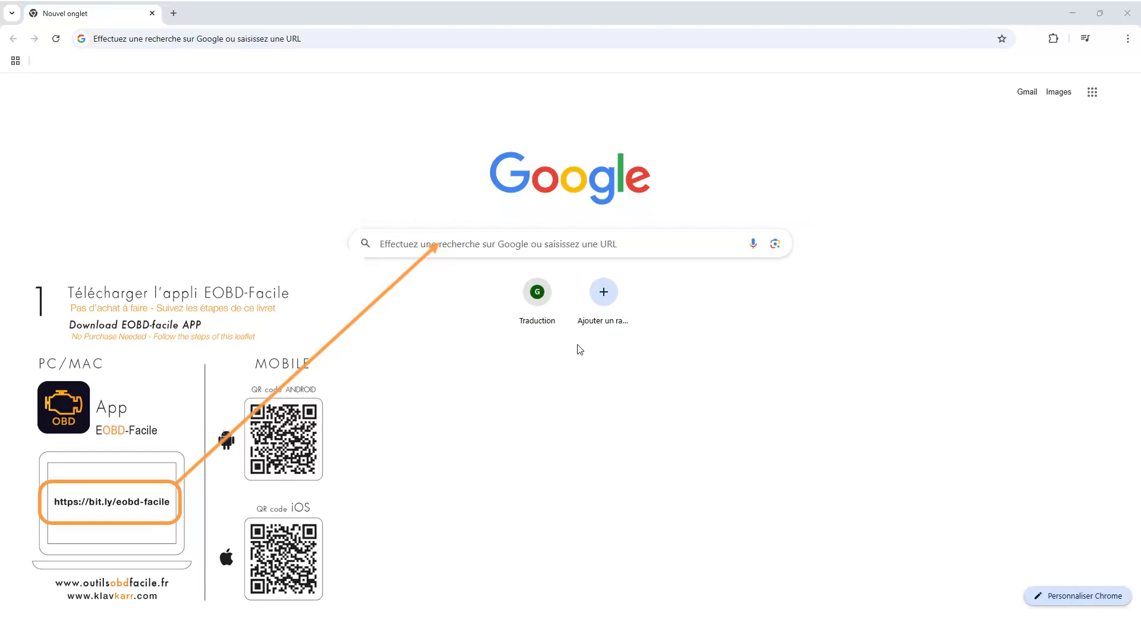
Step: Enter the bit.ly short link in Chrome's address bar to reach the EOBD-Facile download
text(bit.ly)
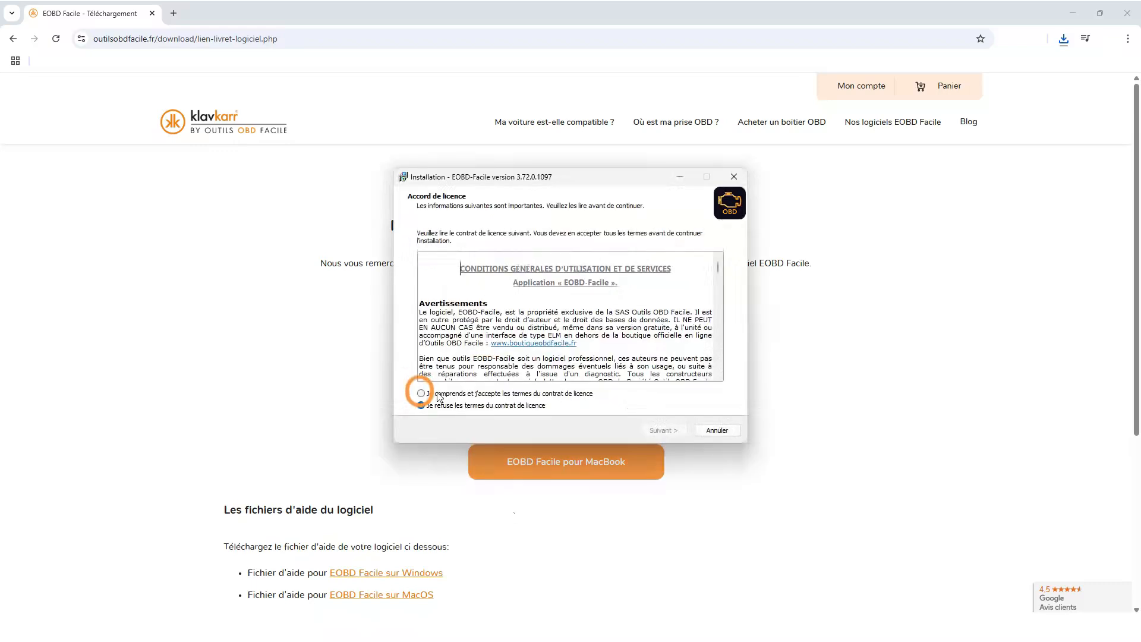
Step: Accept the licence, keep desktop icon and both USB drivers, install CP210x driver, and launch
click(665, 430)
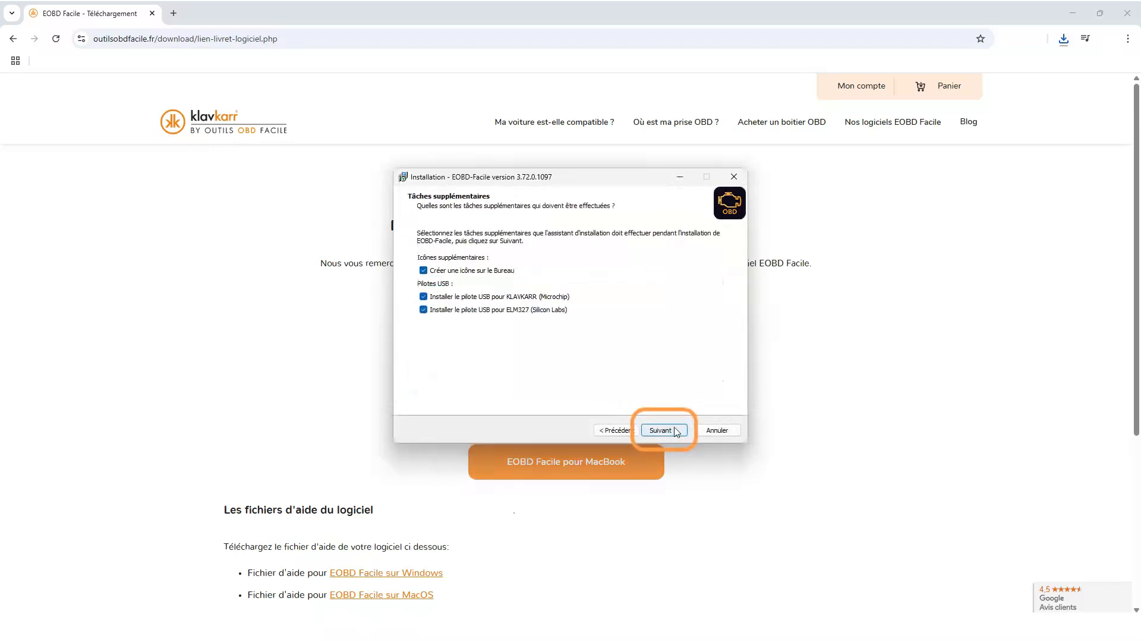
click(663, 430)
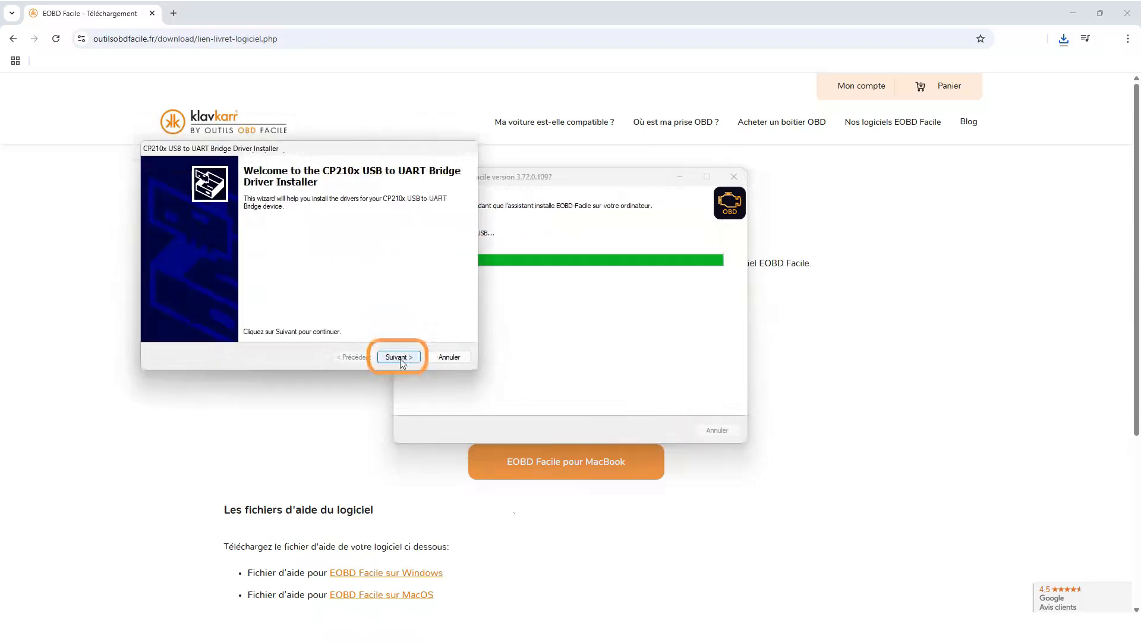
click(398, 357)
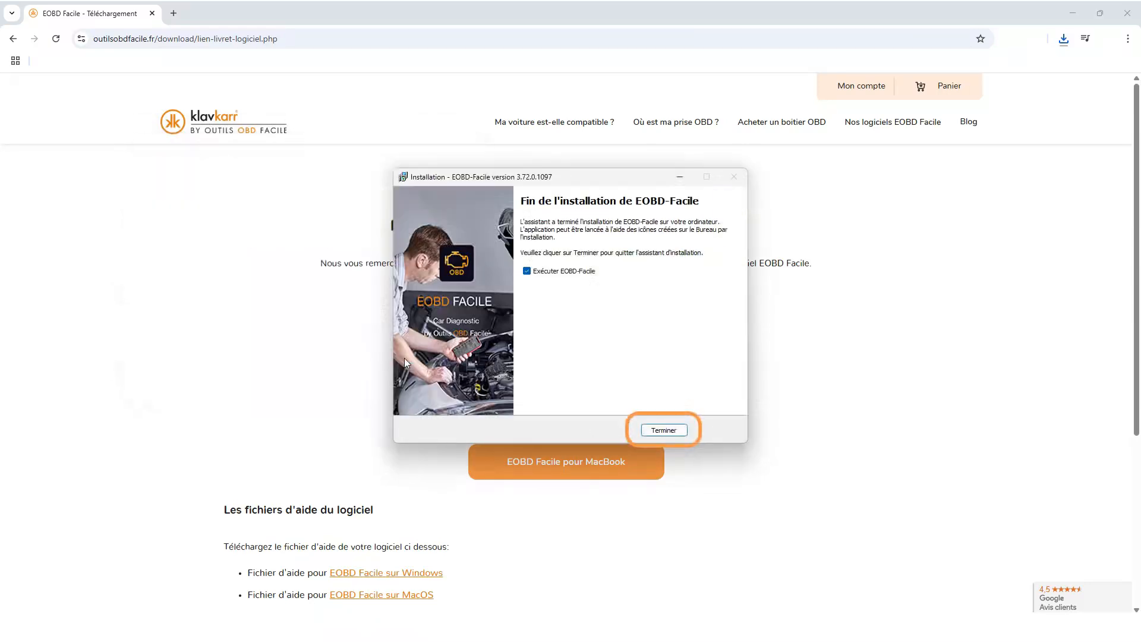
click(664, 430)
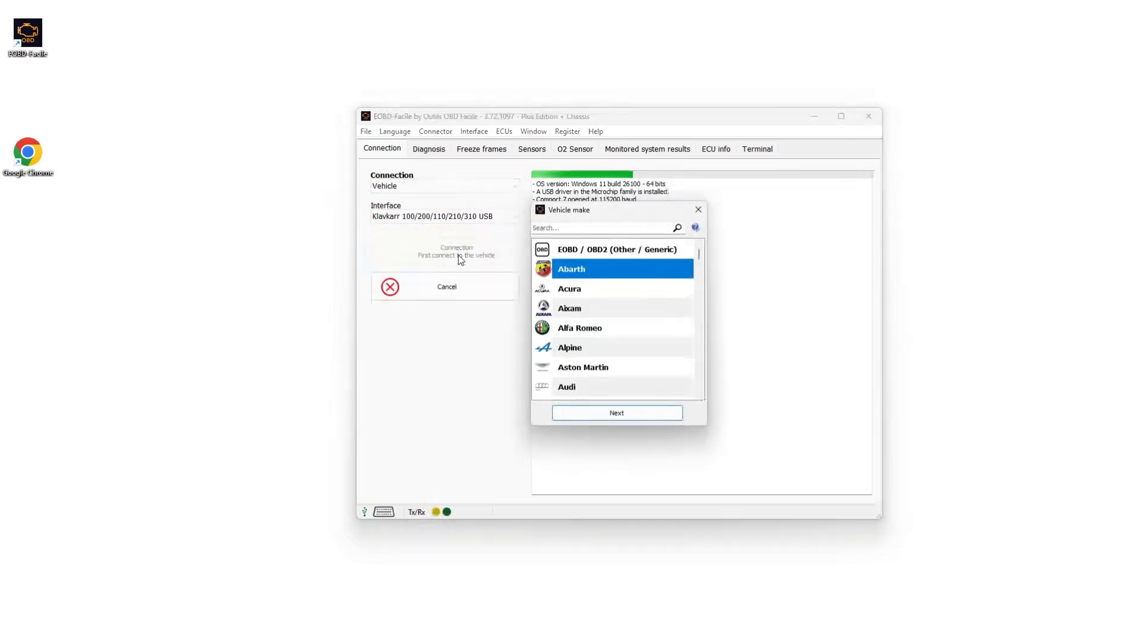
Step: Choose Hyundai as the make and Tucson IV – NX4 as the model
text(hyu)
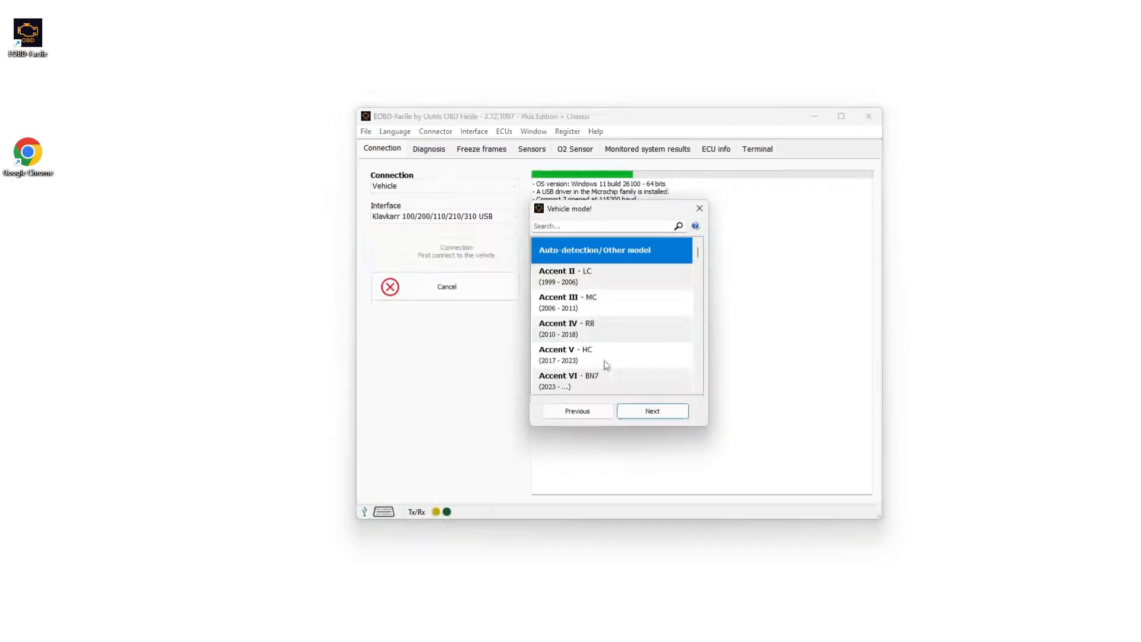
text(tuc)
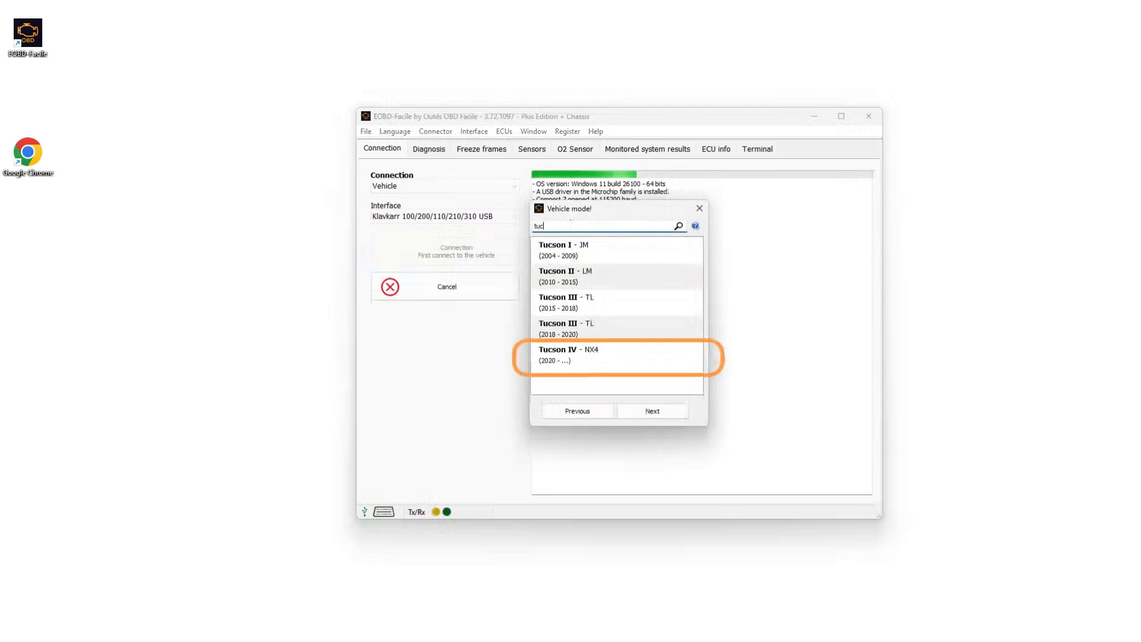
click(616, 355)
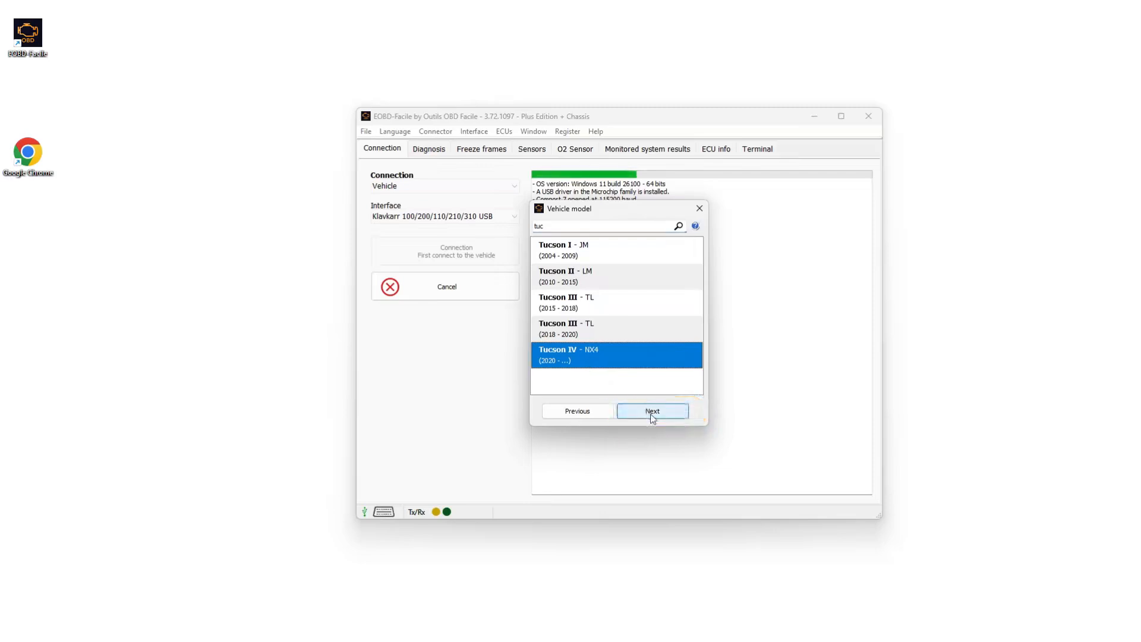
click(652, 410)
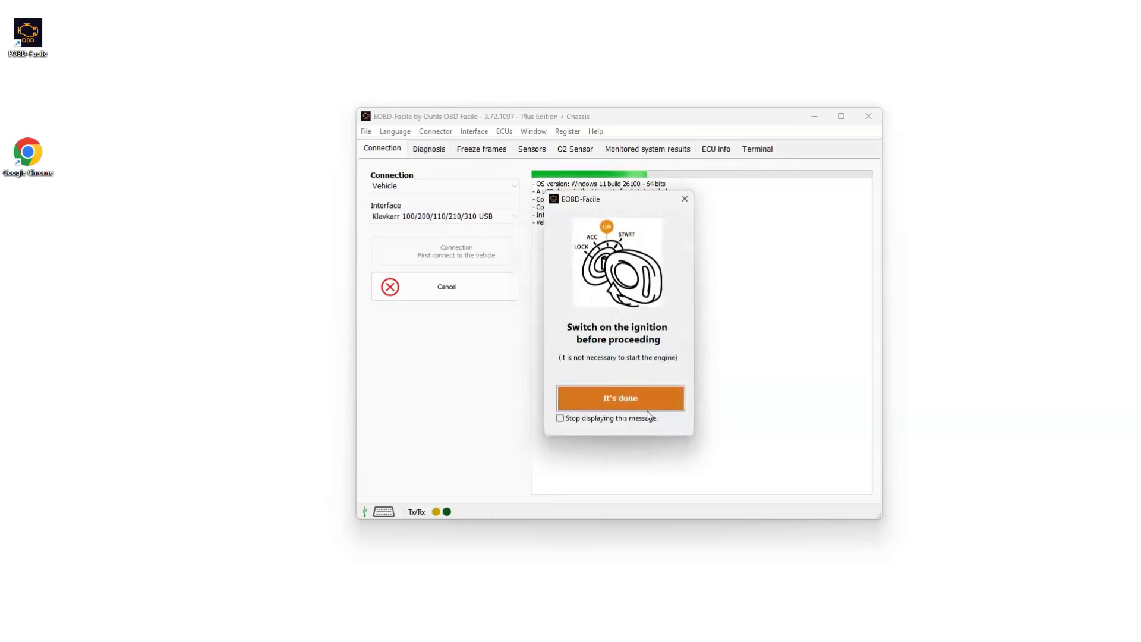
Step: Confirm ignition on, scan calculators and connect to the ECU Engine calculator
click(620, 398)
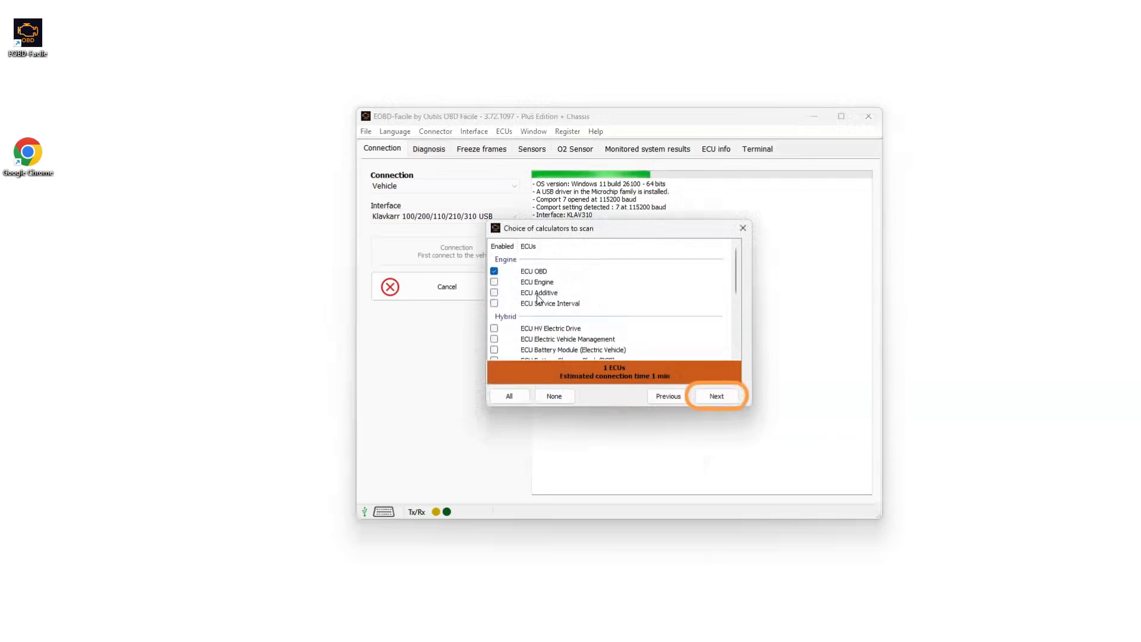
click(716, 395)
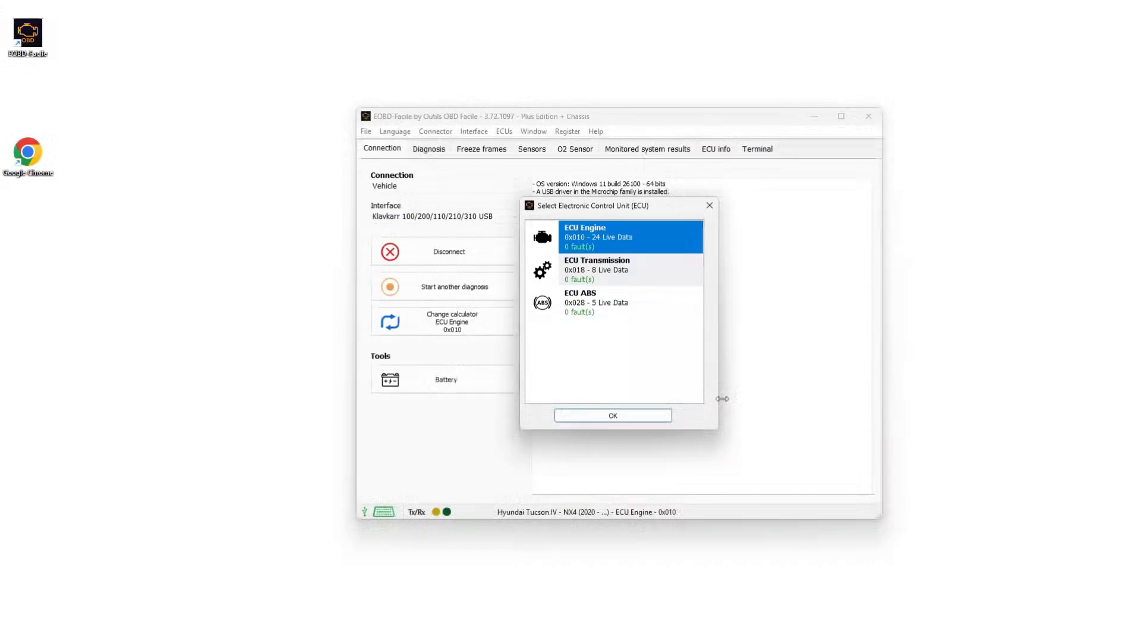
click(613, 415)
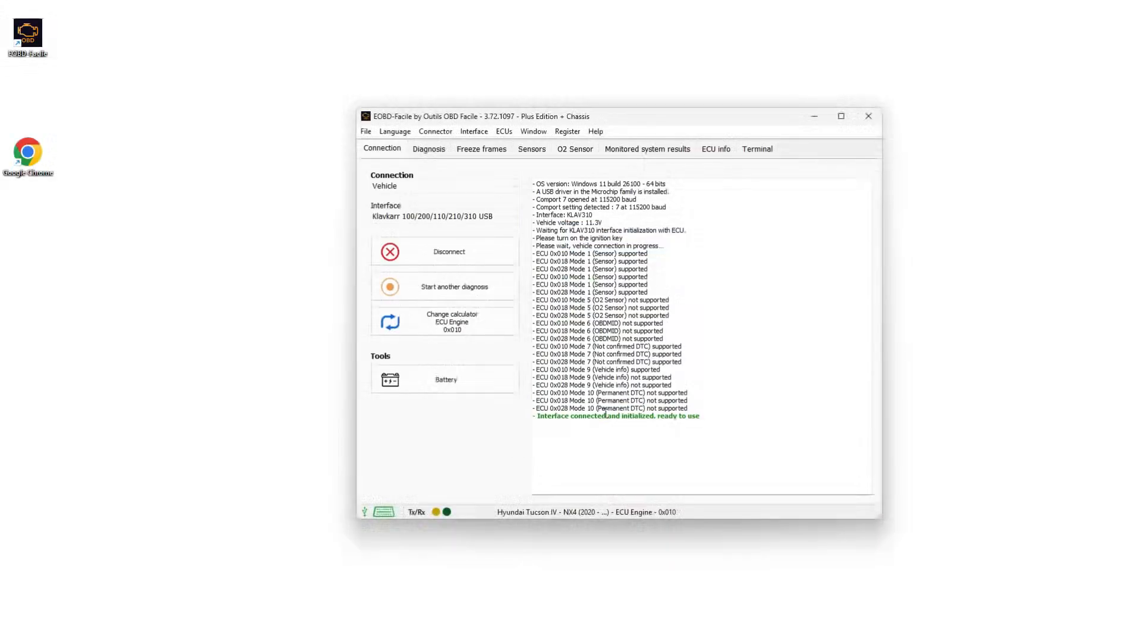
Step: Read engine trouble codes from the Diagnosis tab, returning P0000 with no faults
click(428, 148)
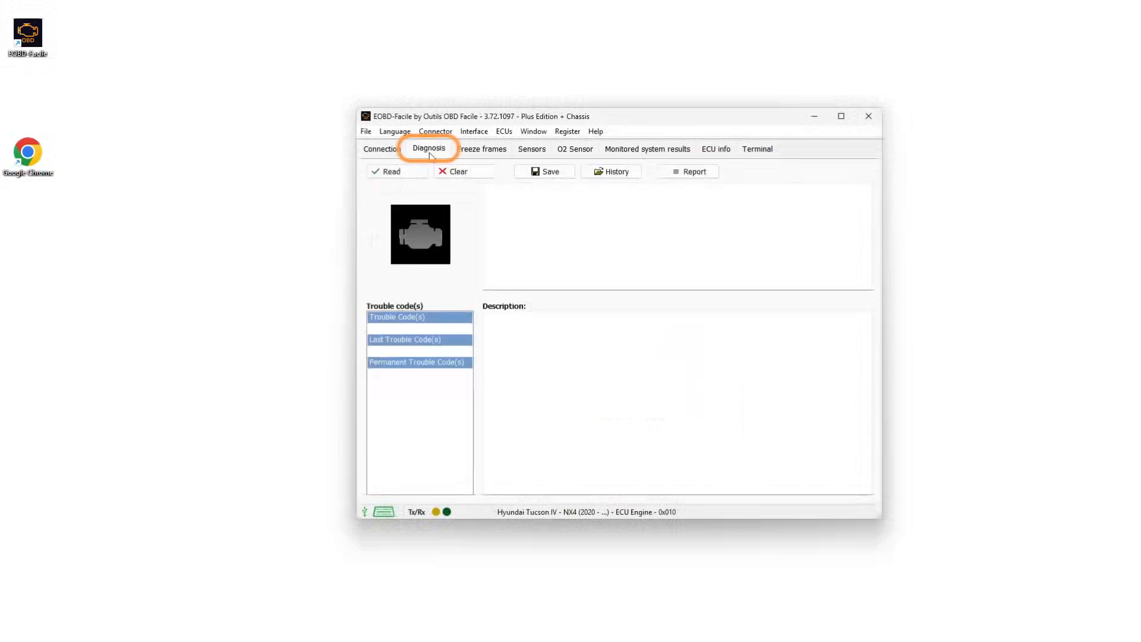
click(392, 171)
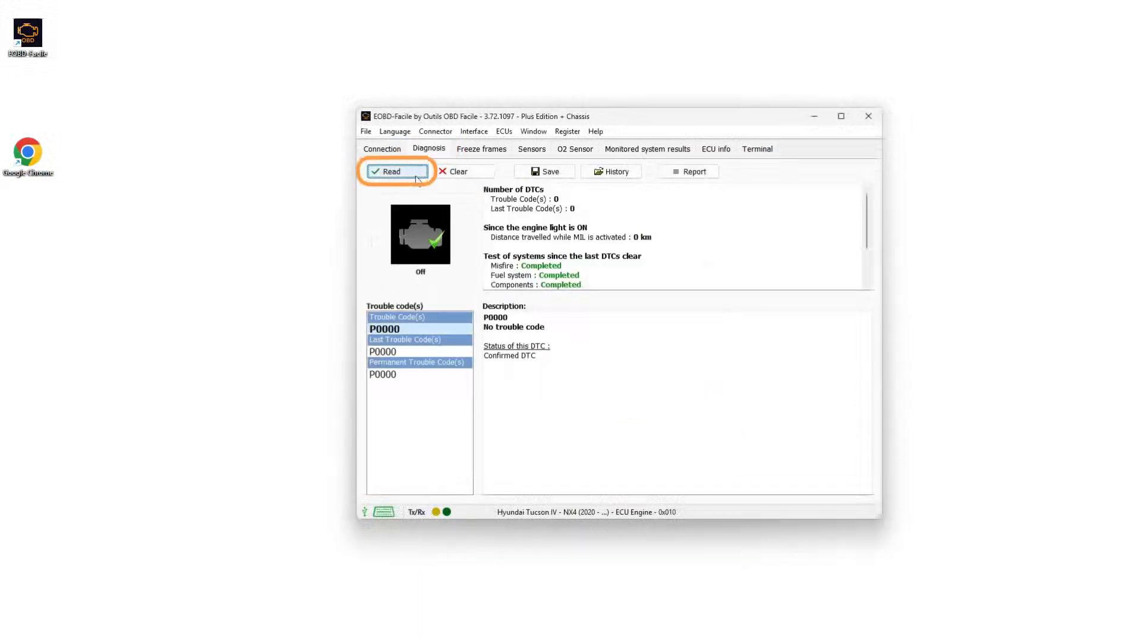